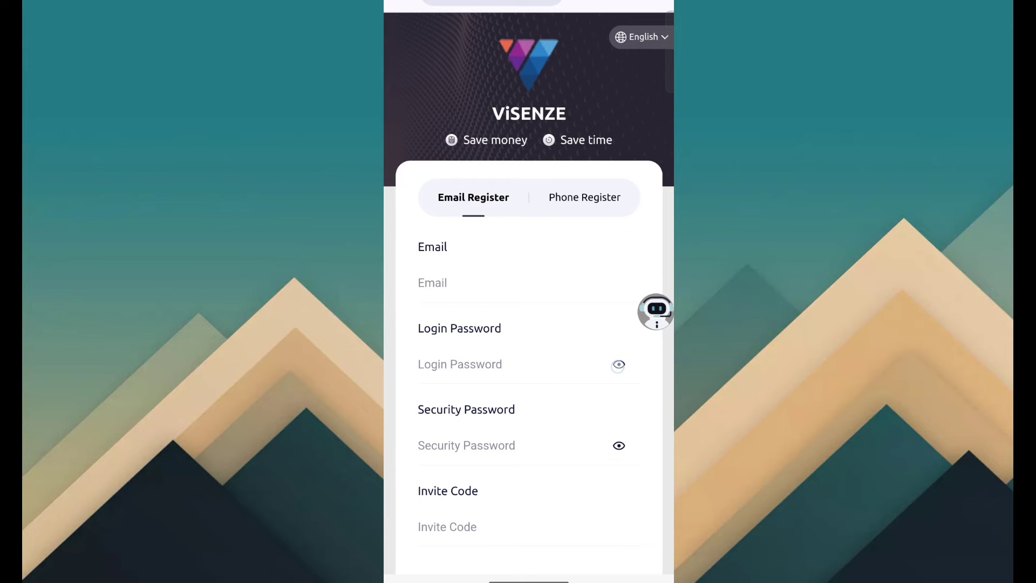
- Submit the Email Register form and land on the home page's Latest Announcement popup
scroll(down, 3)
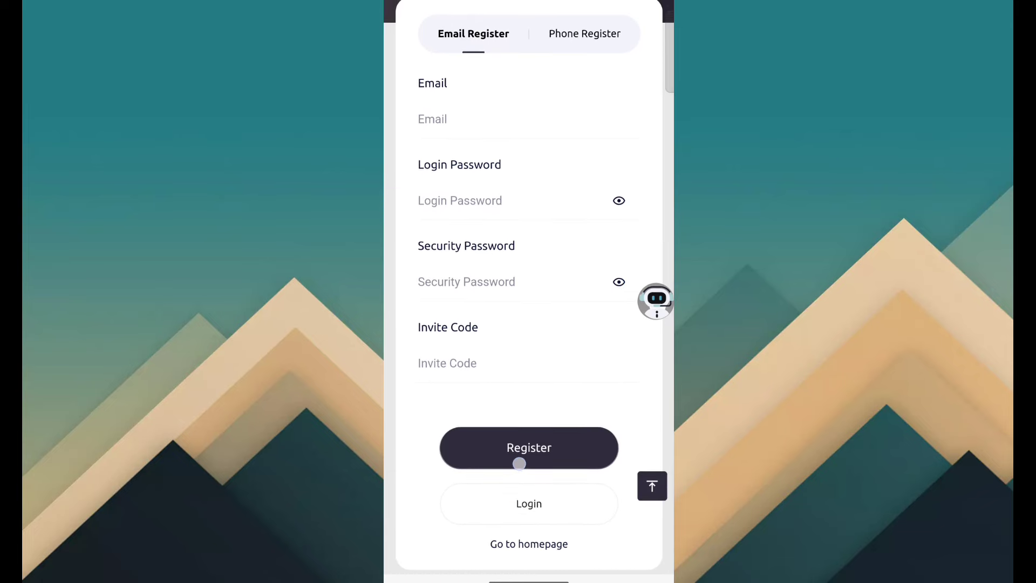
click(529, 503)
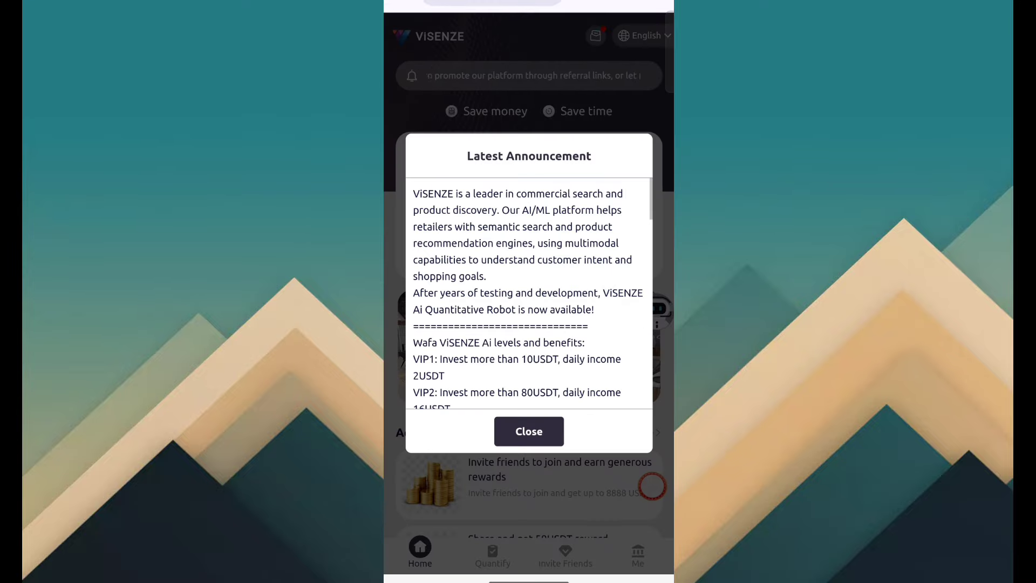
- Dismiss the Latest Announcement and lottery wheel popups, heading to the 2 USDT Withdraw Success notice
scroll(down, 3)
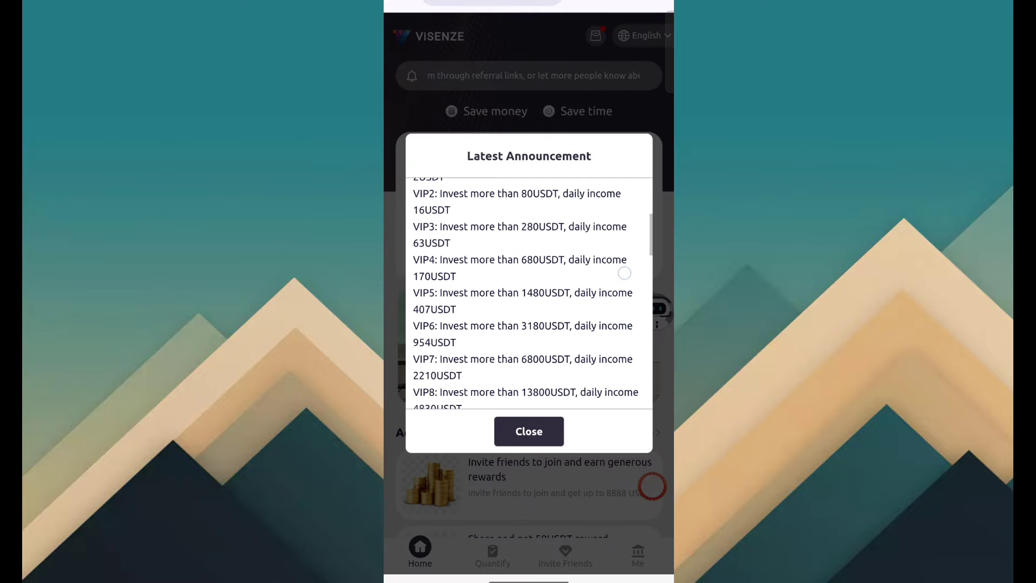
scroll(down, 3)
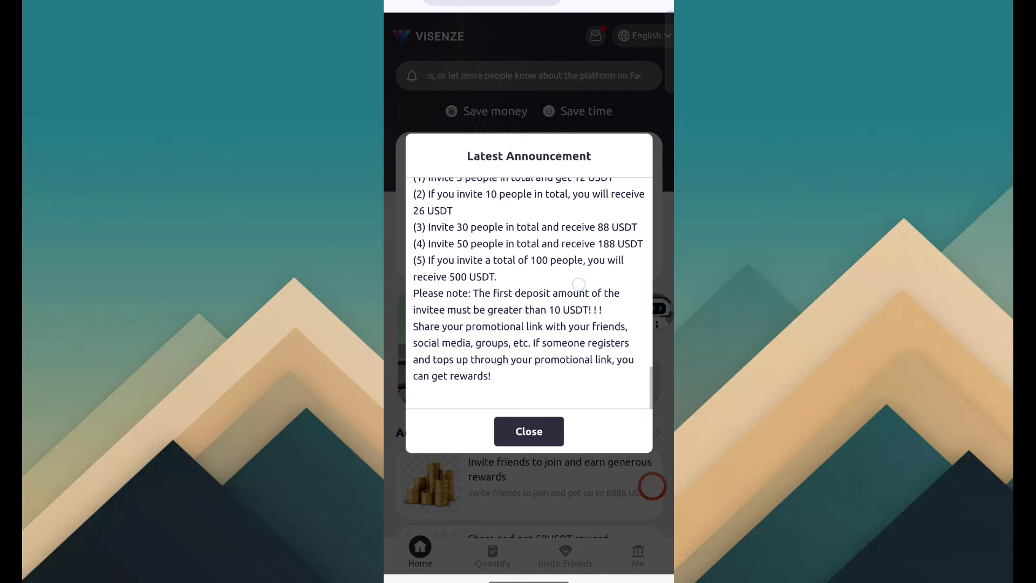
click(529, 430)
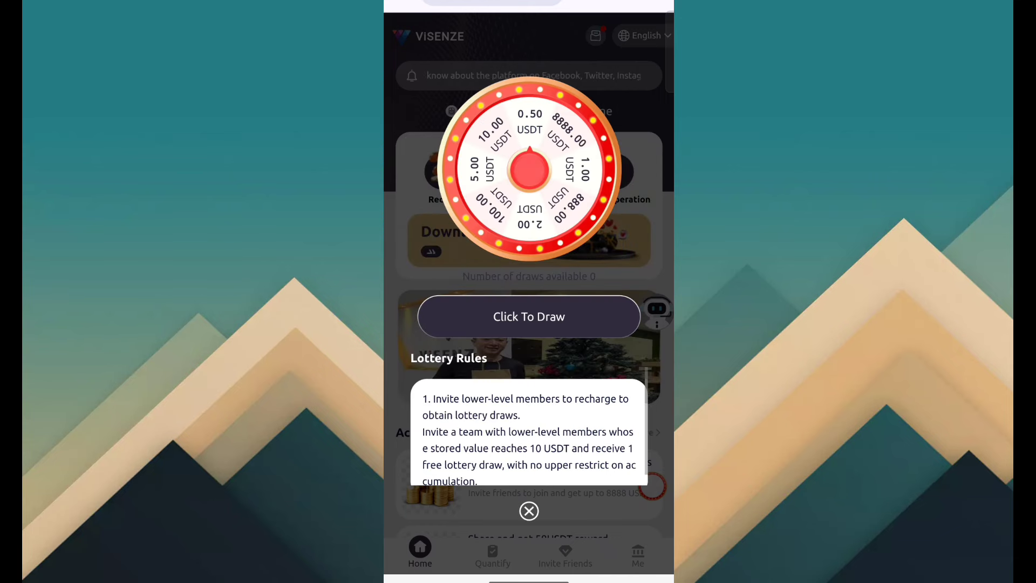
click(529, 510)
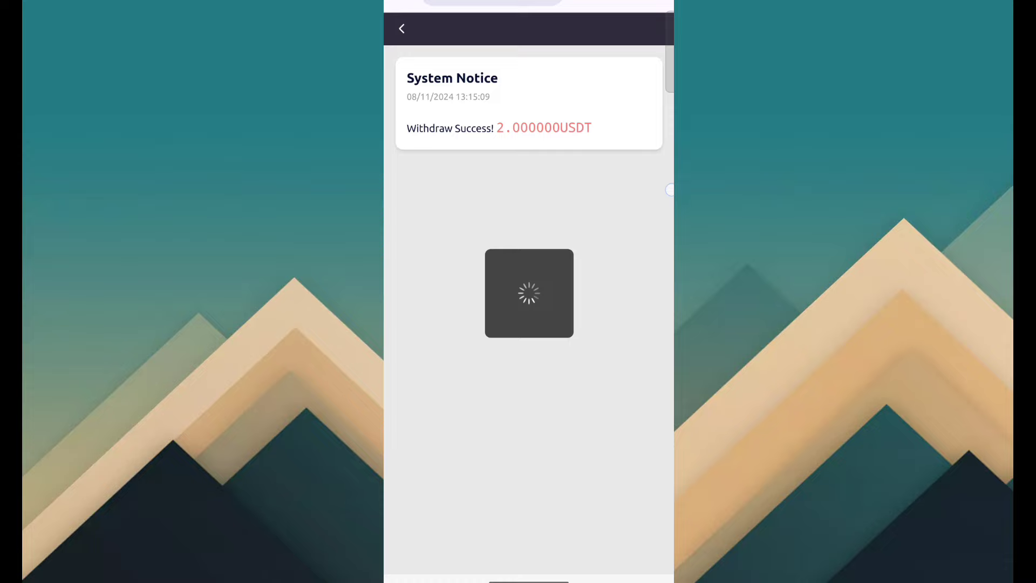
- Check the received 2 USDT transfer in the Binance wallet and return to ViSENZE messages
click(402, 28)
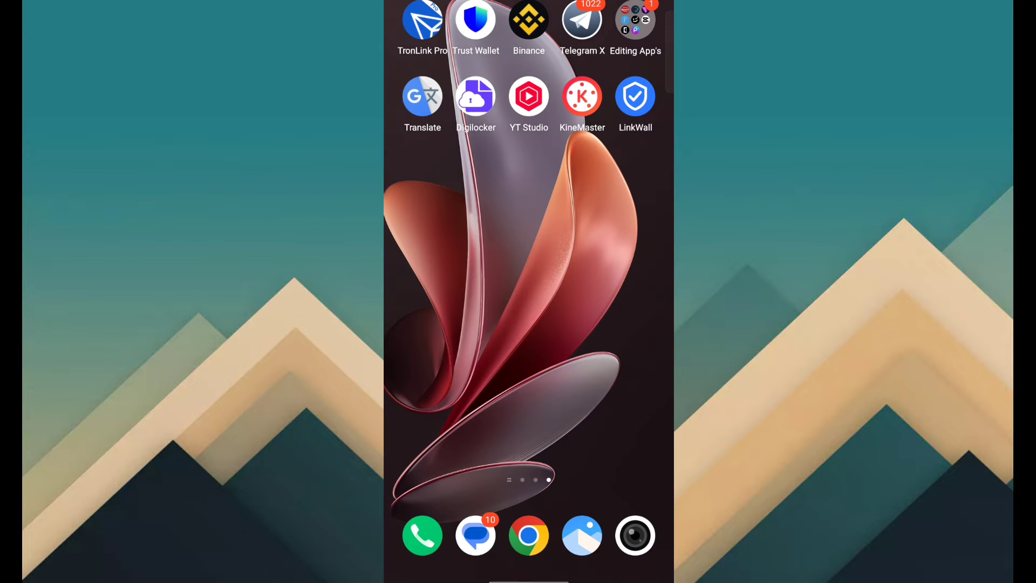
click(475, 19)
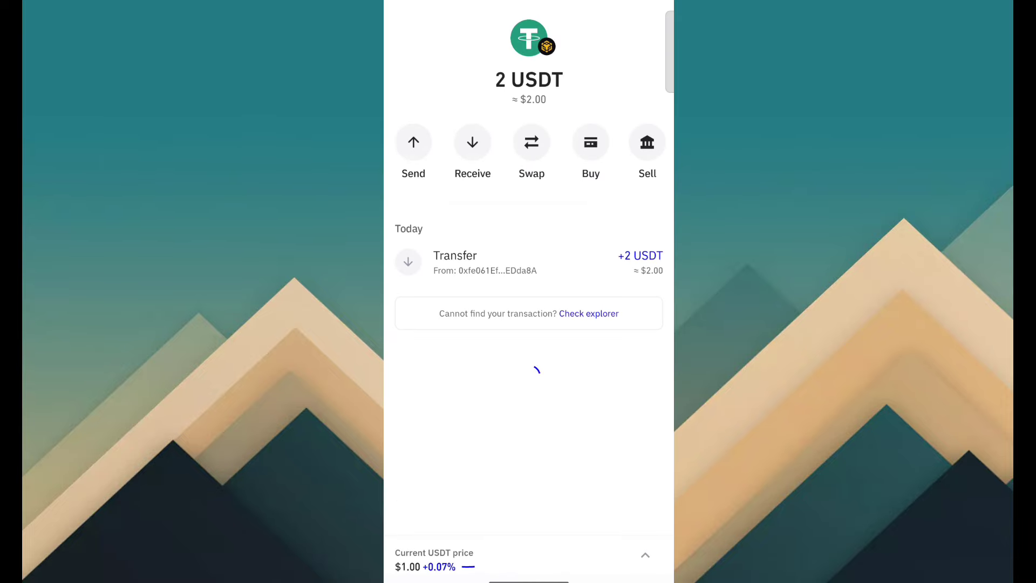
click(527, 262)
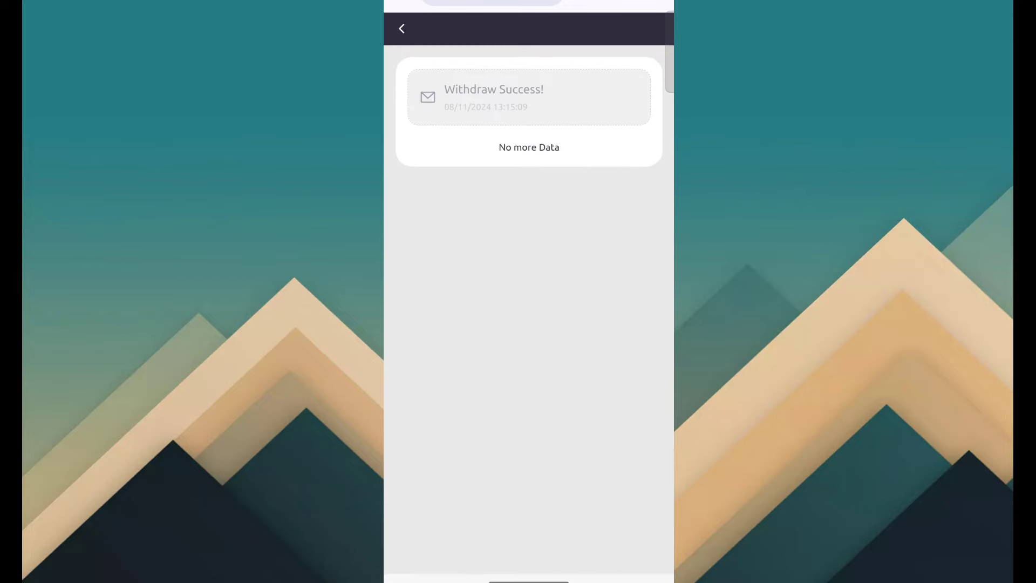
- View the BEP20-USDT recharge address, QR code and deposit rules, then return home
click(401, 28)
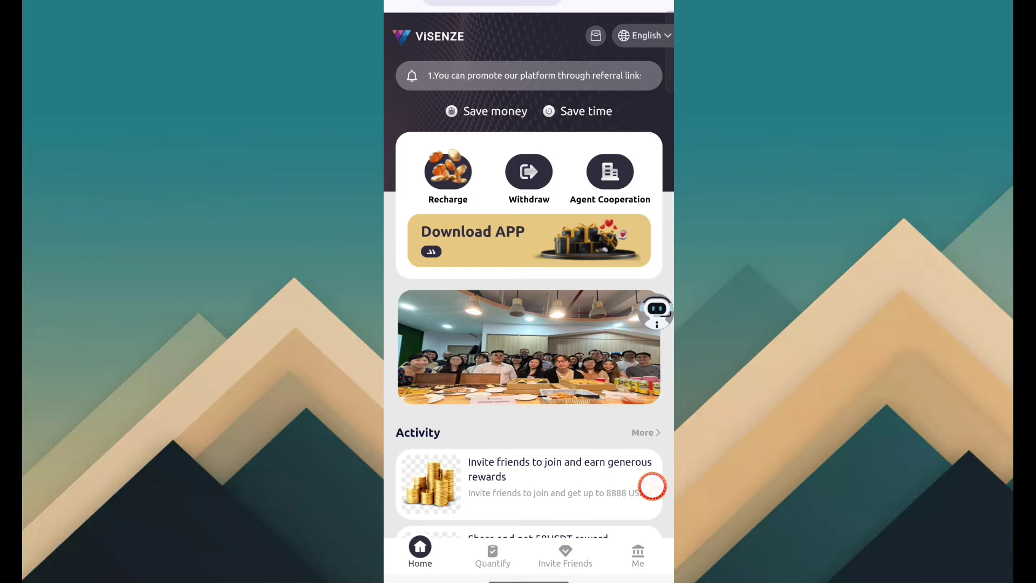
click(447, 171)
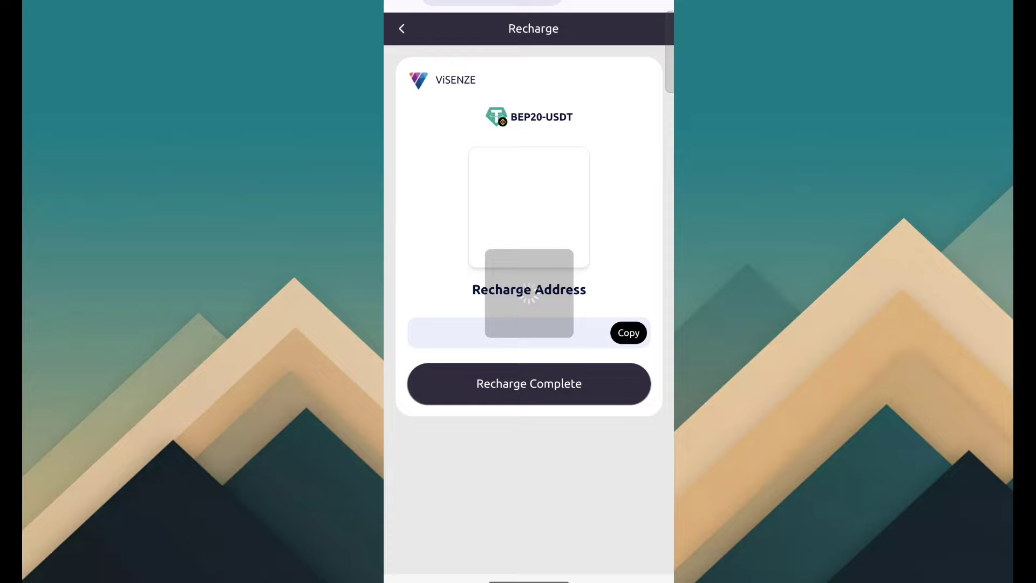
click(626, 332)
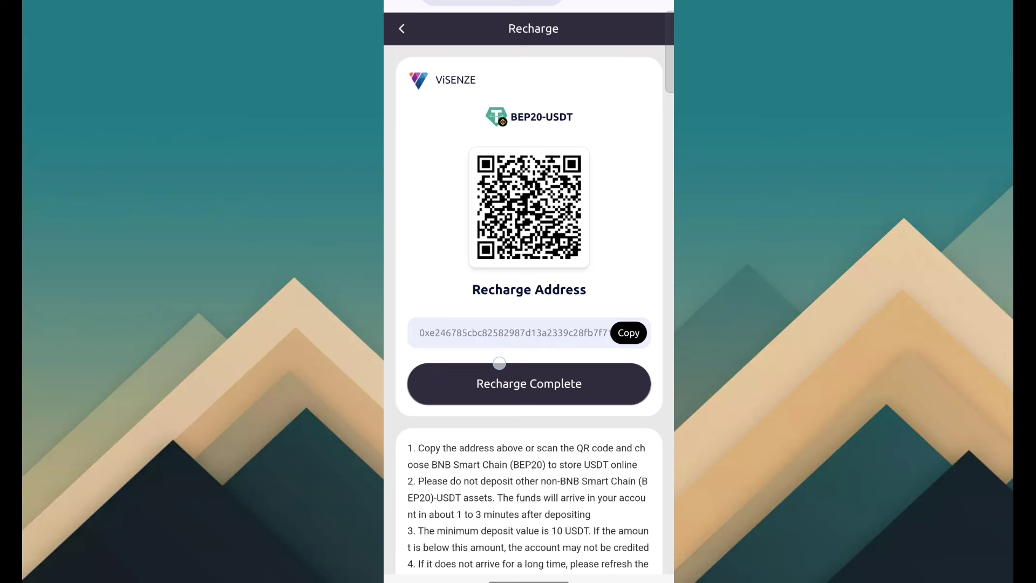
scroll(up, 3)
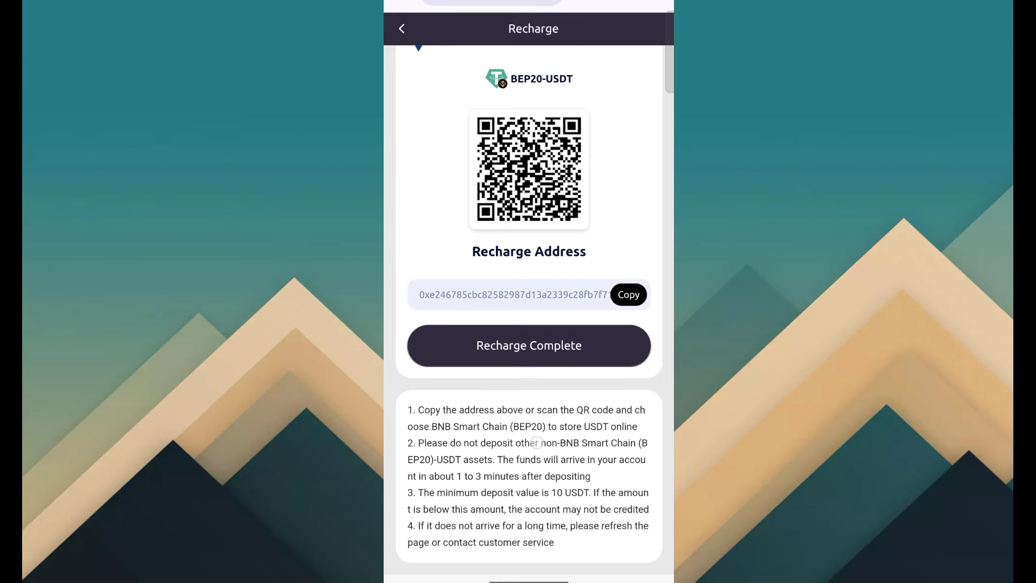
mouse_move(564, 508)
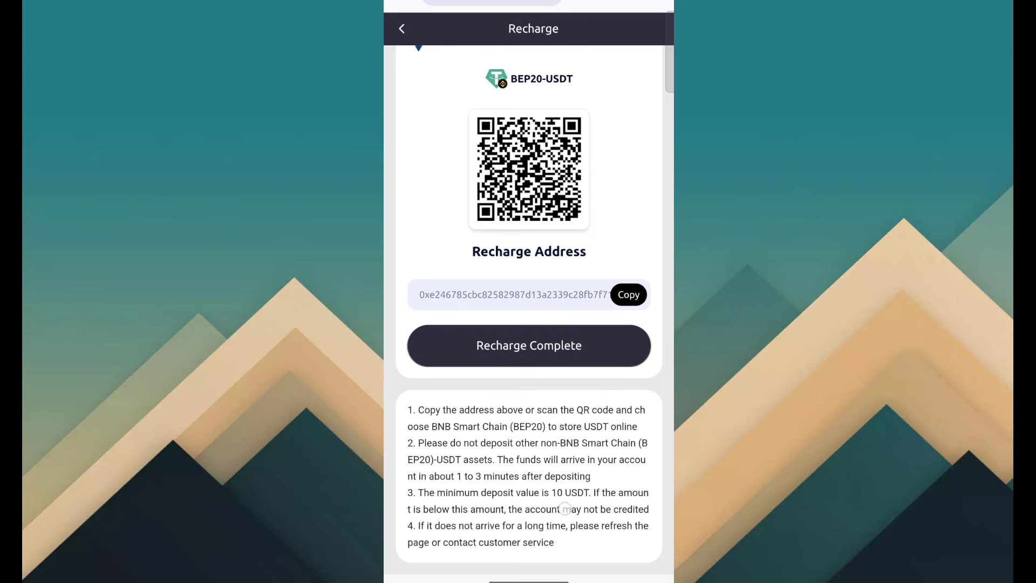
mouse_move(600, 463)
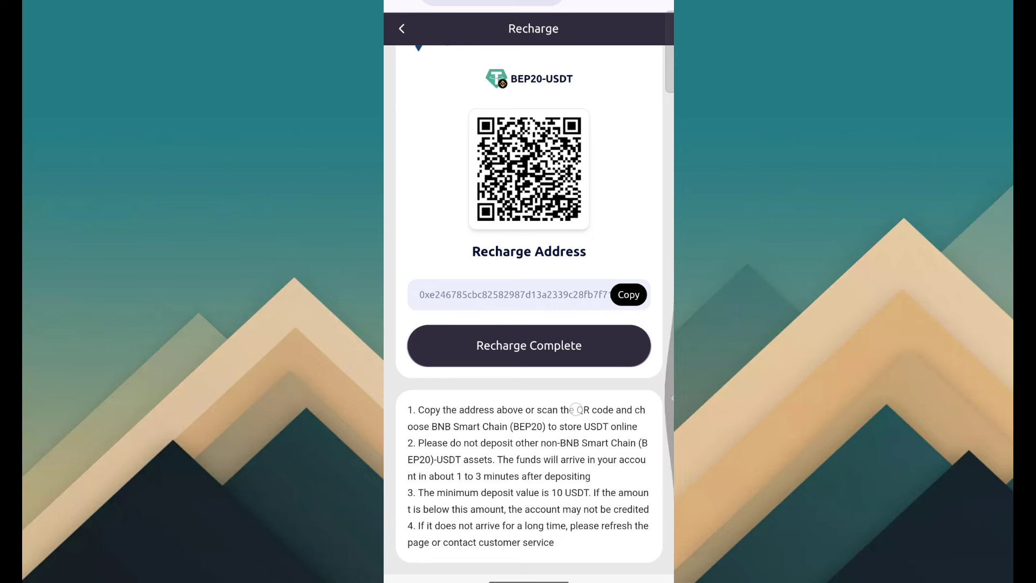
click(402, 28)
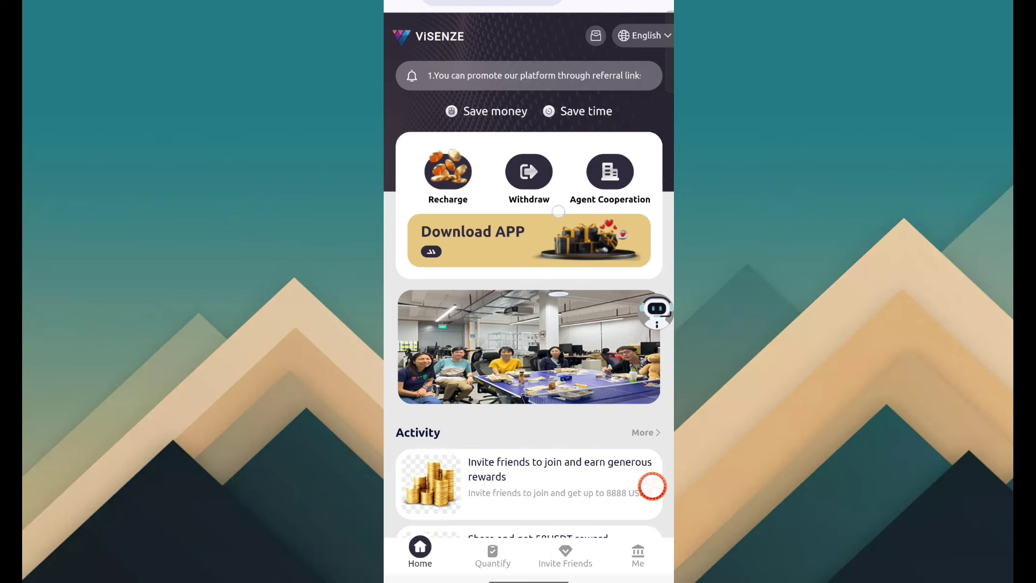
- Scroll past the platform description and reach the Invite Friends page with code and link
scroll(down, 3)
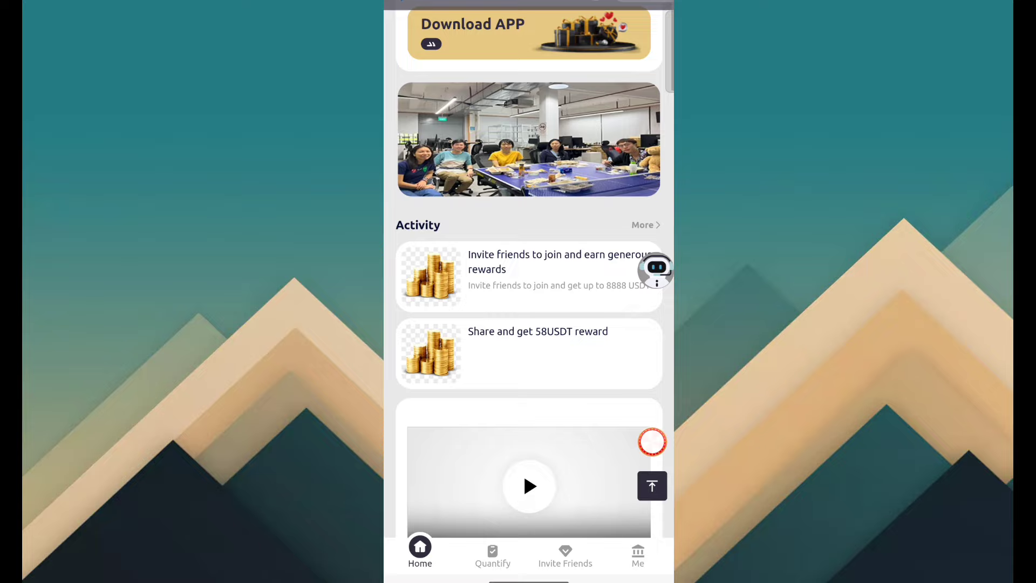
scroll(down, 3)
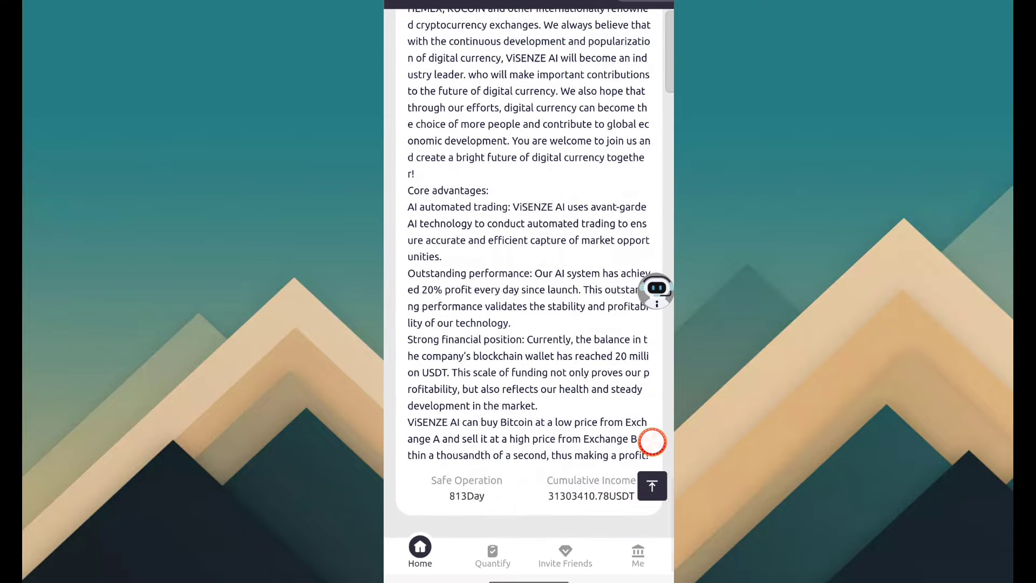
click(564, 554)
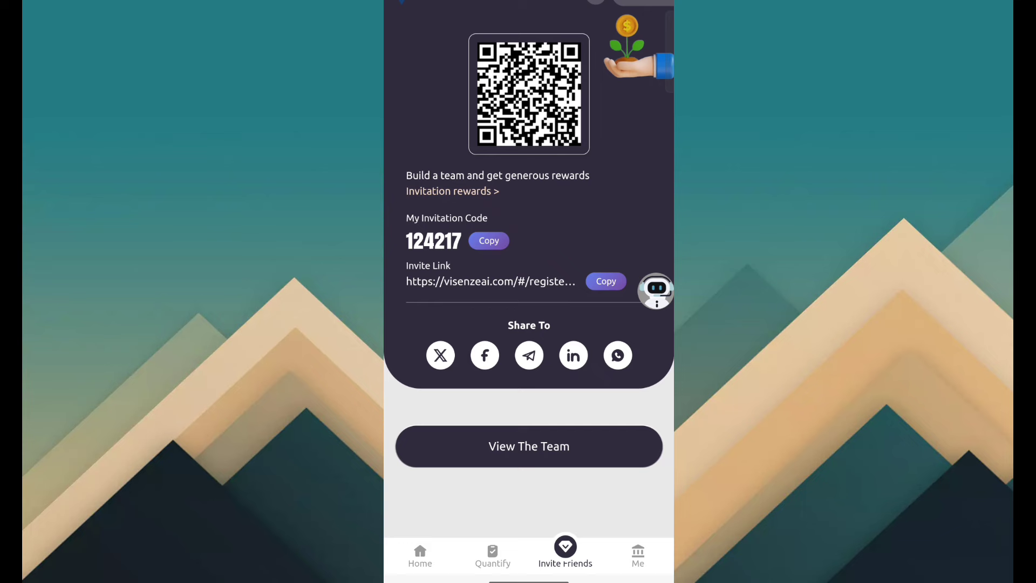
click(606, 280)
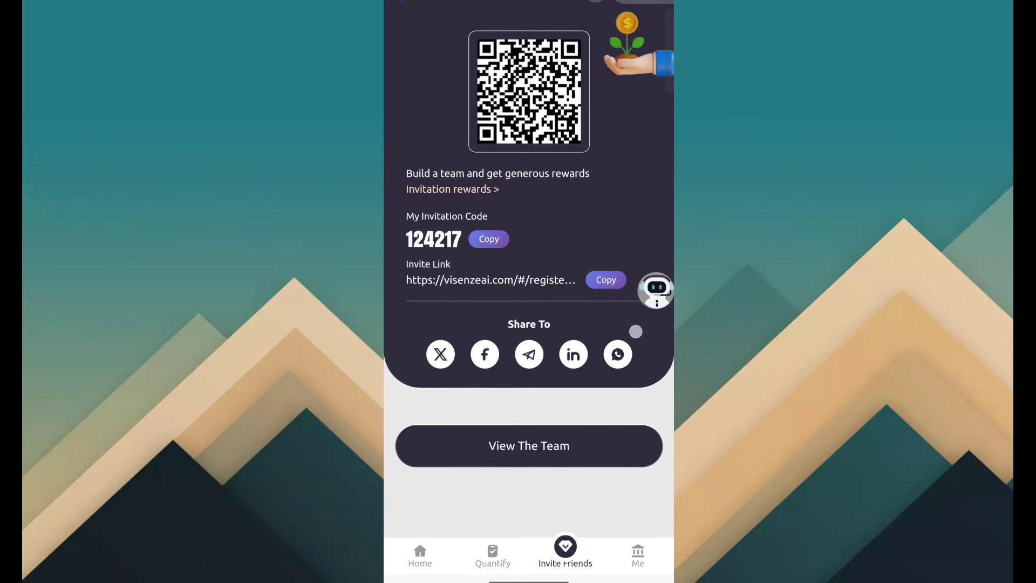
scroll(up, 3)
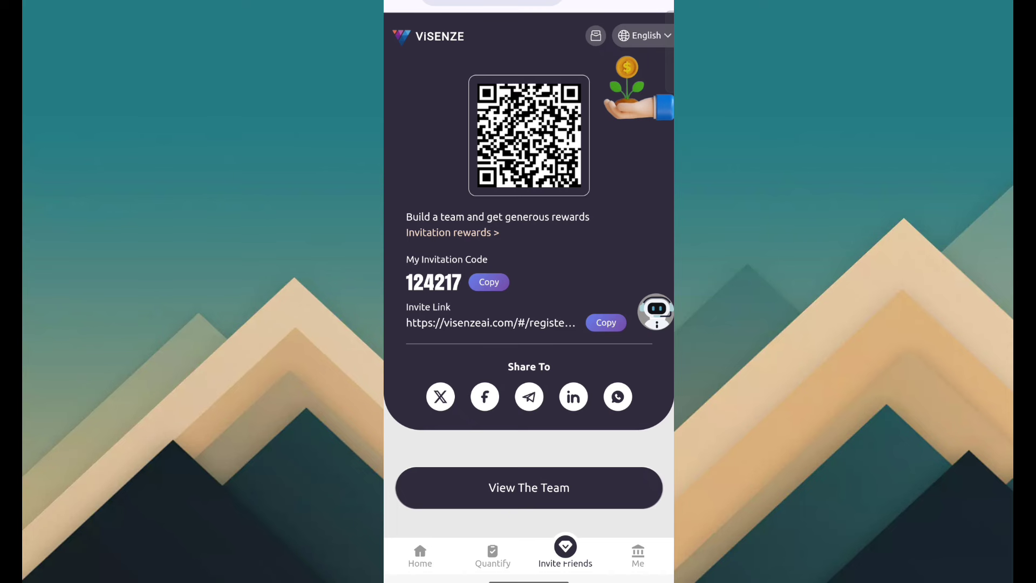
click(492, 555)
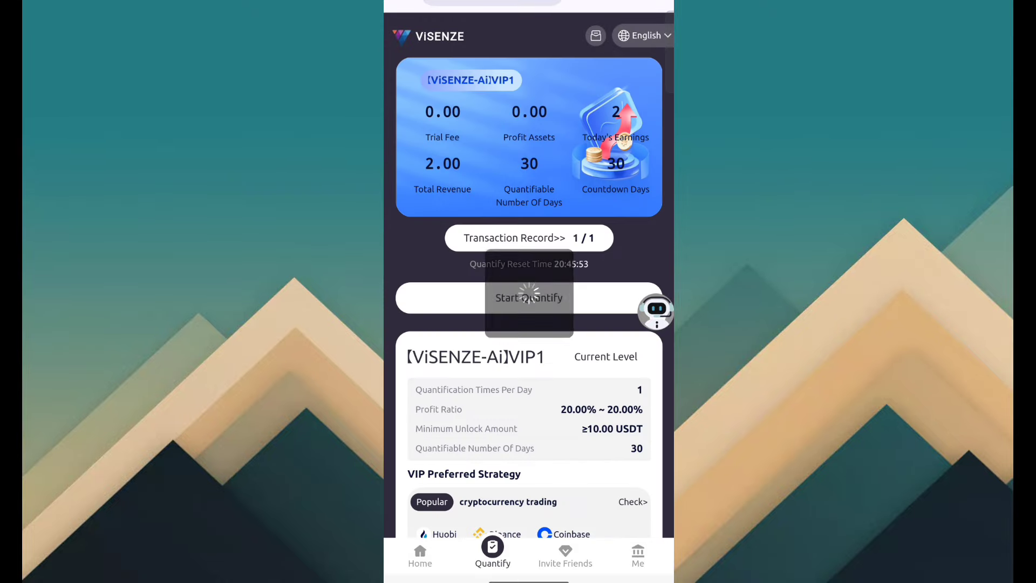
- Scroll the Quantify page through the VIP1 to VIP10 investment levels
scroll(down, 3)
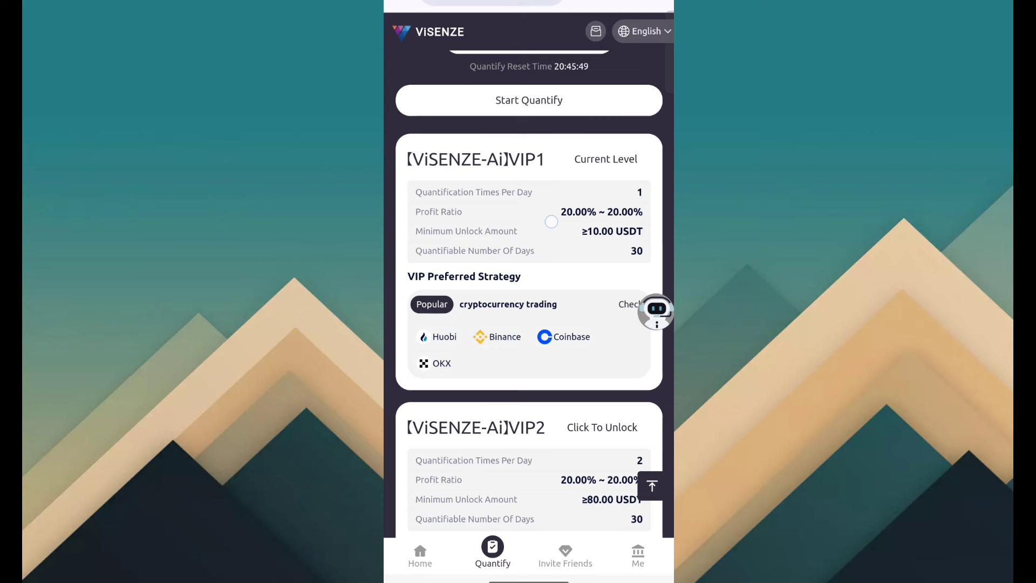
scroll(down, 3)
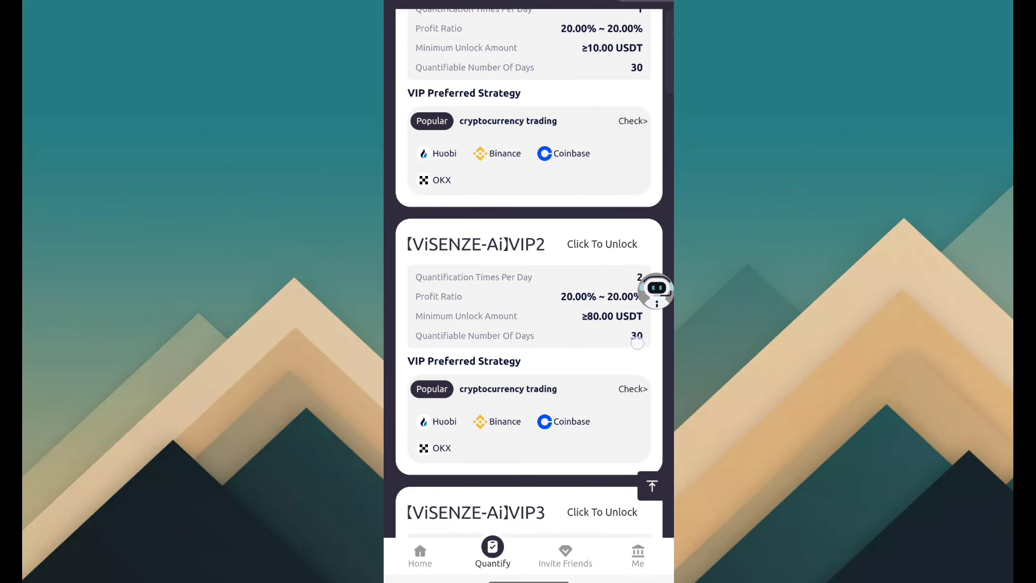
scroll(down, 3)
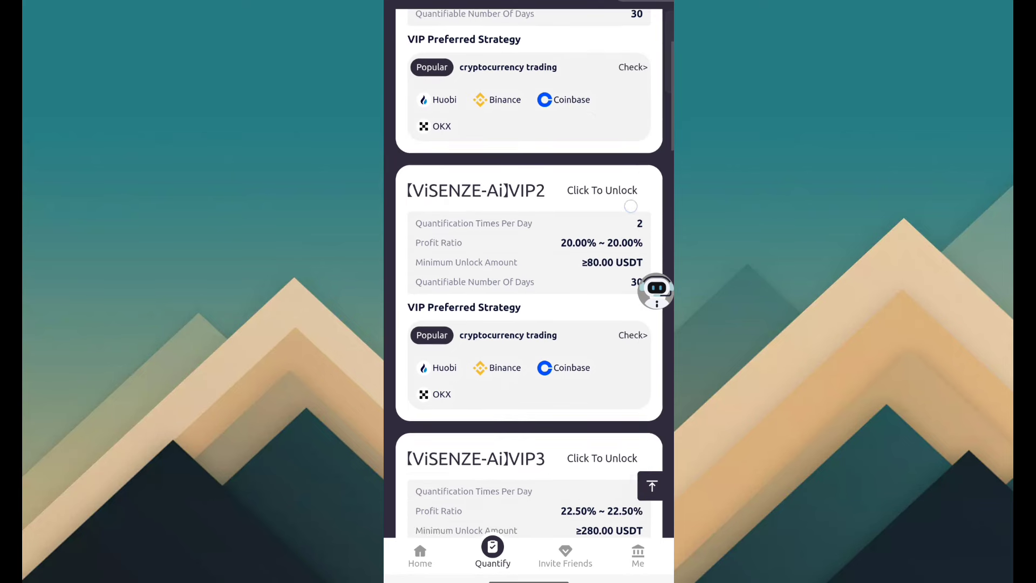
scroll(up, 3)
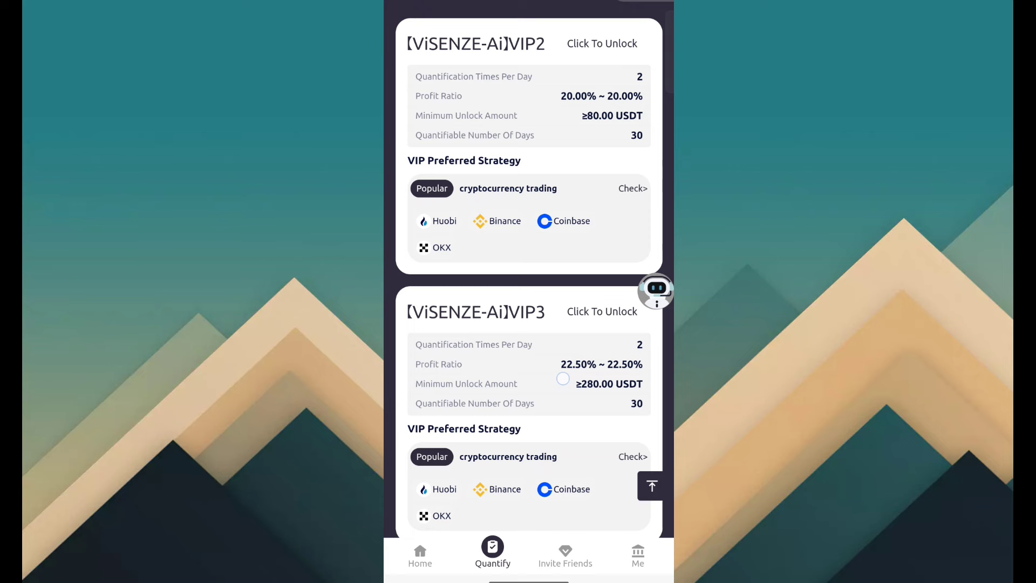
scroll(down, 3)
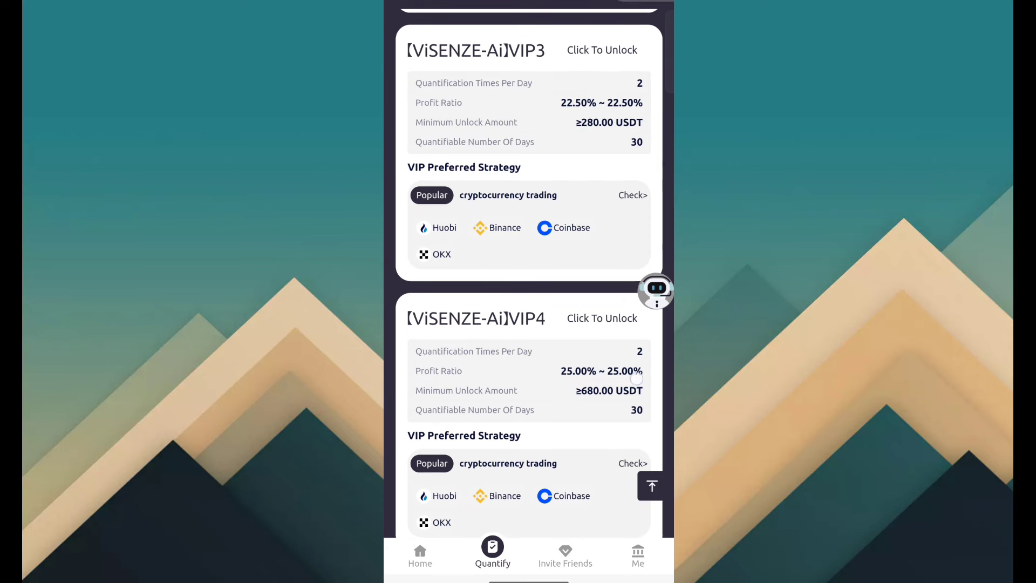
scroll(down, 3)
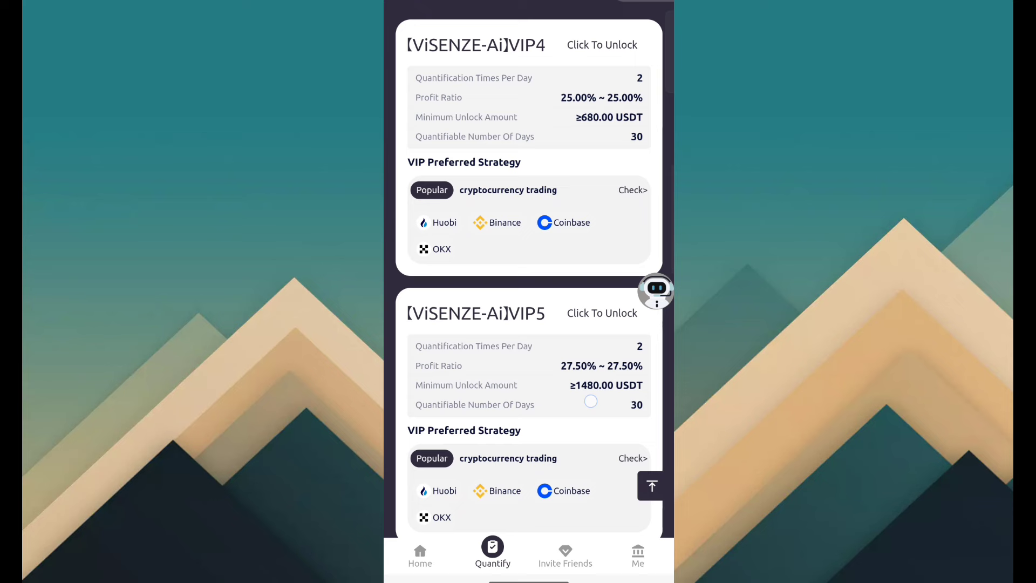
scroll(down, 3)
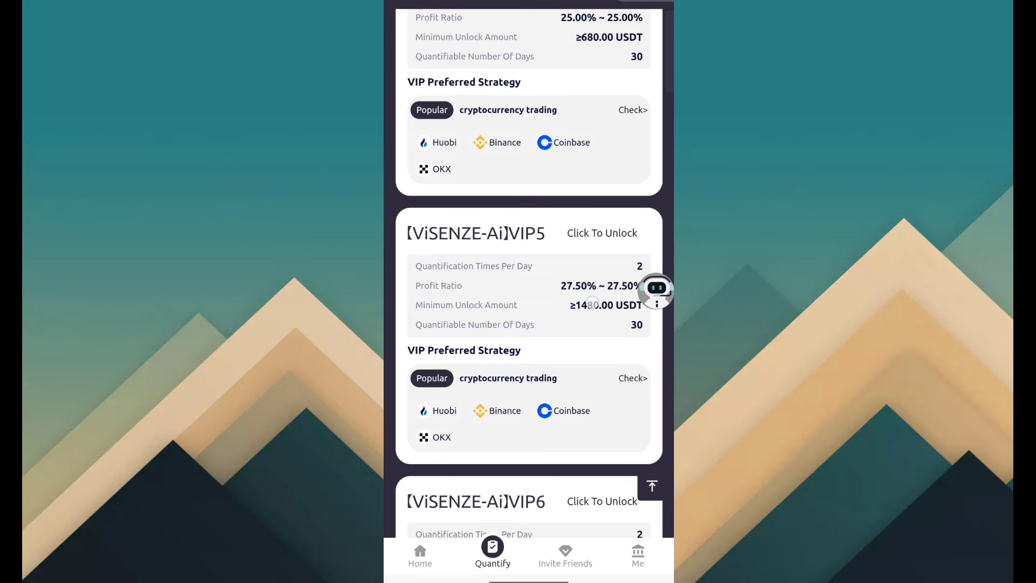
scroll(down, 3)
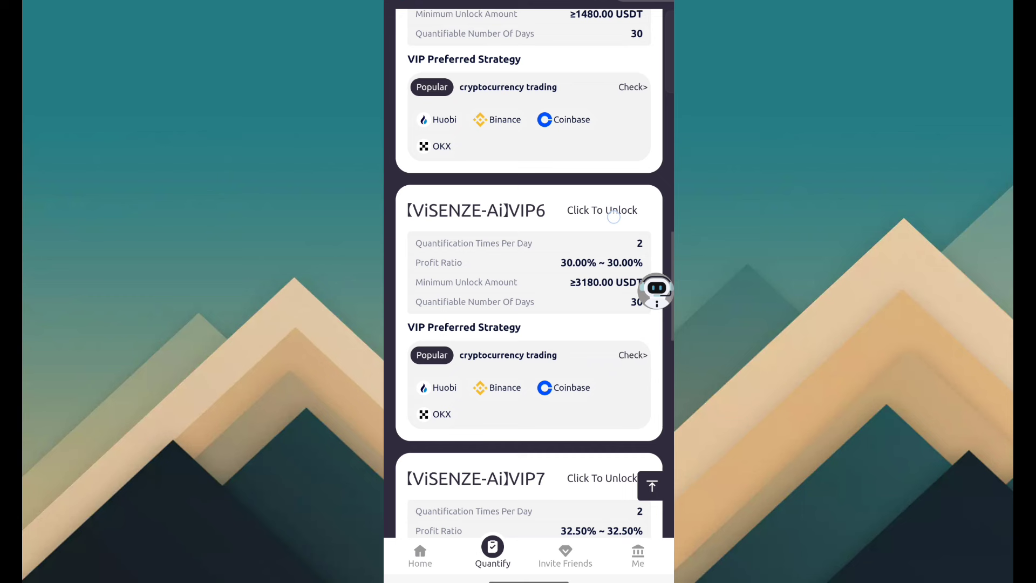
scroll(down, 3)
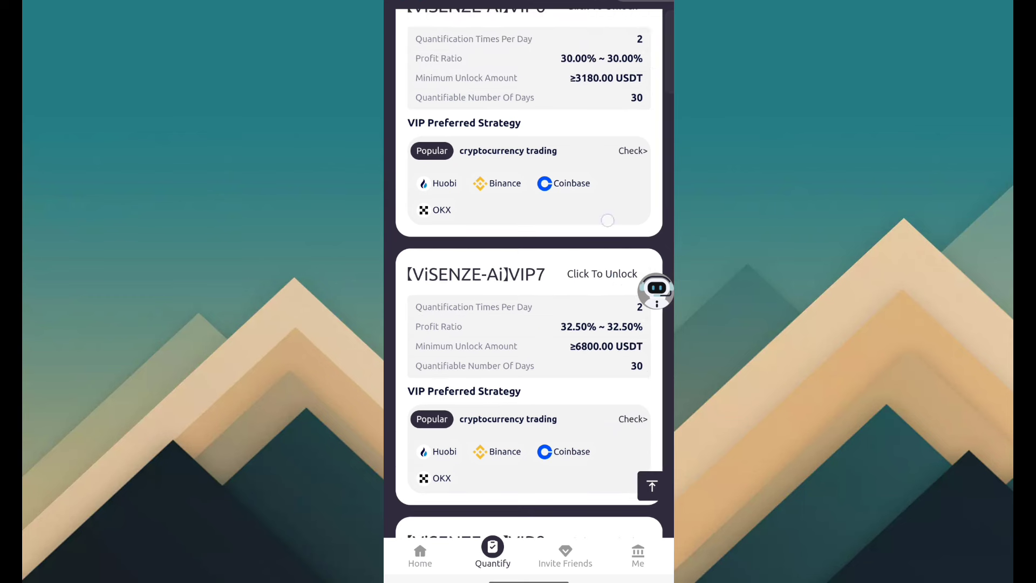
- Review the partner exchange list, scroll back to the top and return to Home
scroll(down, 3)
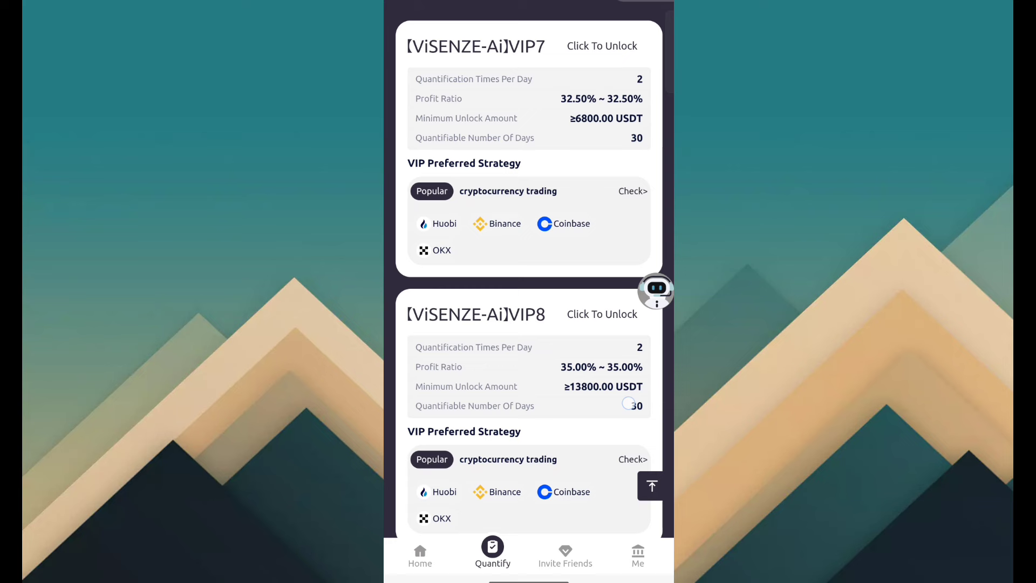
scroll(up, 3)
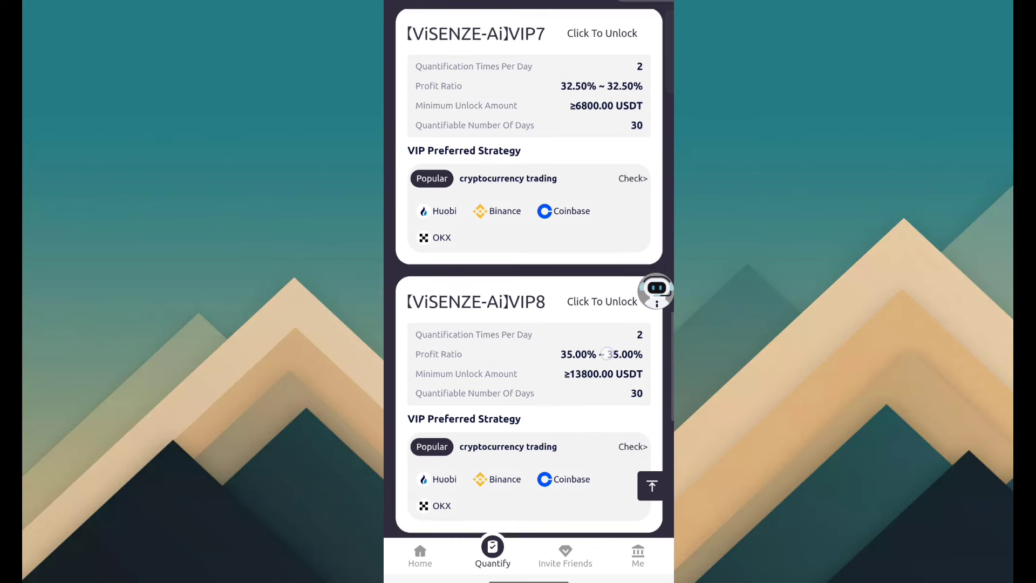
scroll(down, 3)
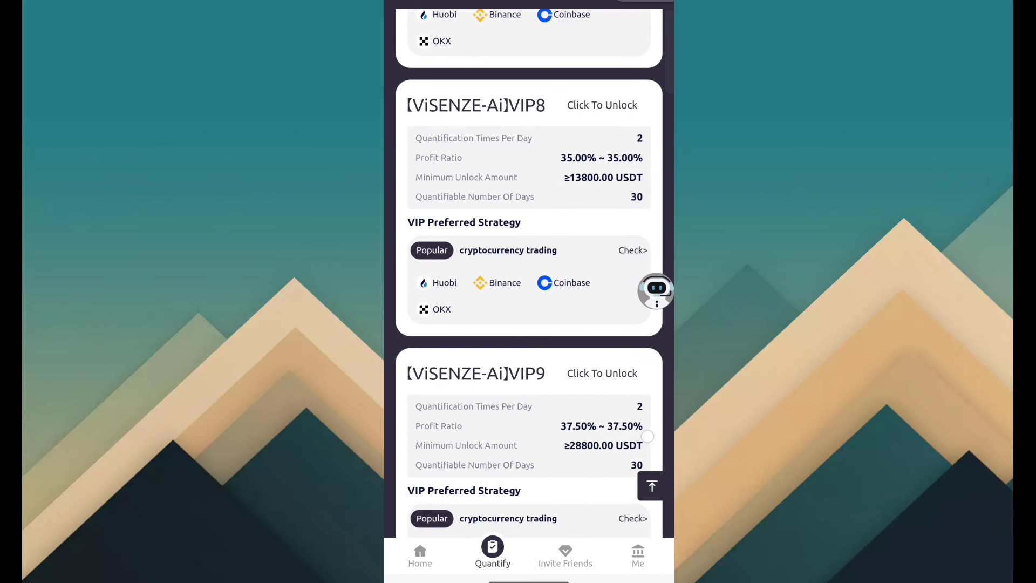
scroll(down, 3)
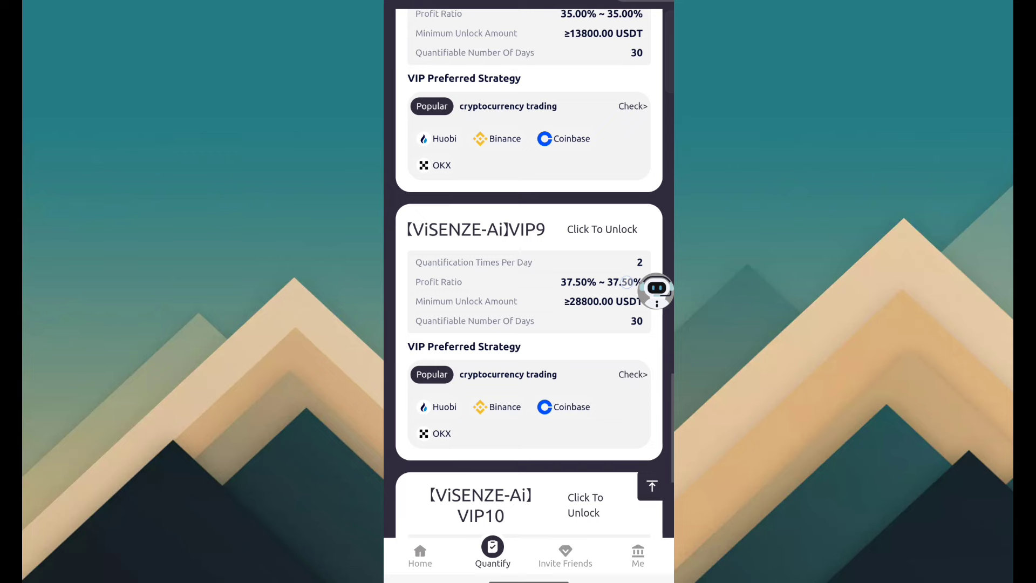
scroll(down, 3)
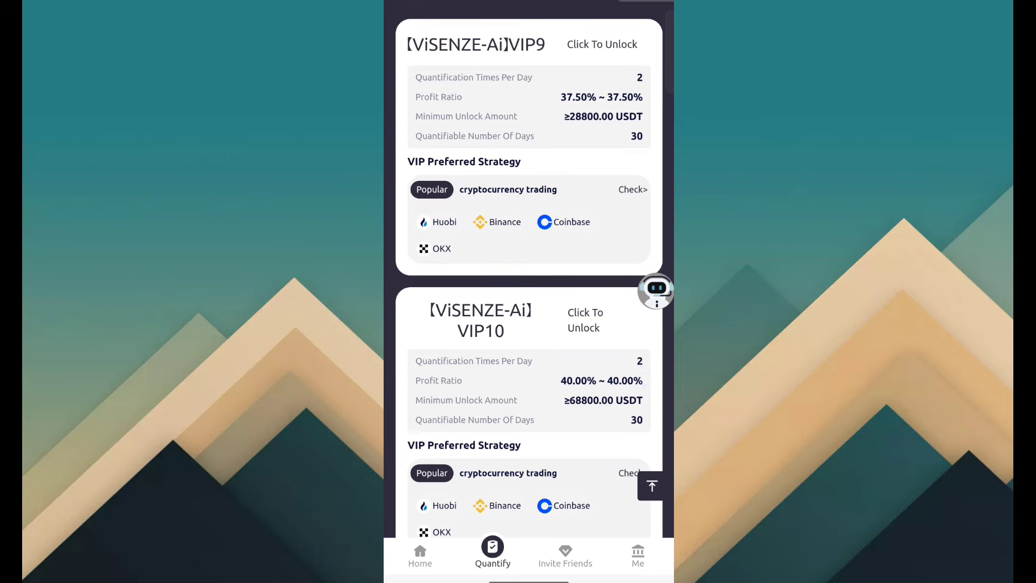
scroll(down, 3)
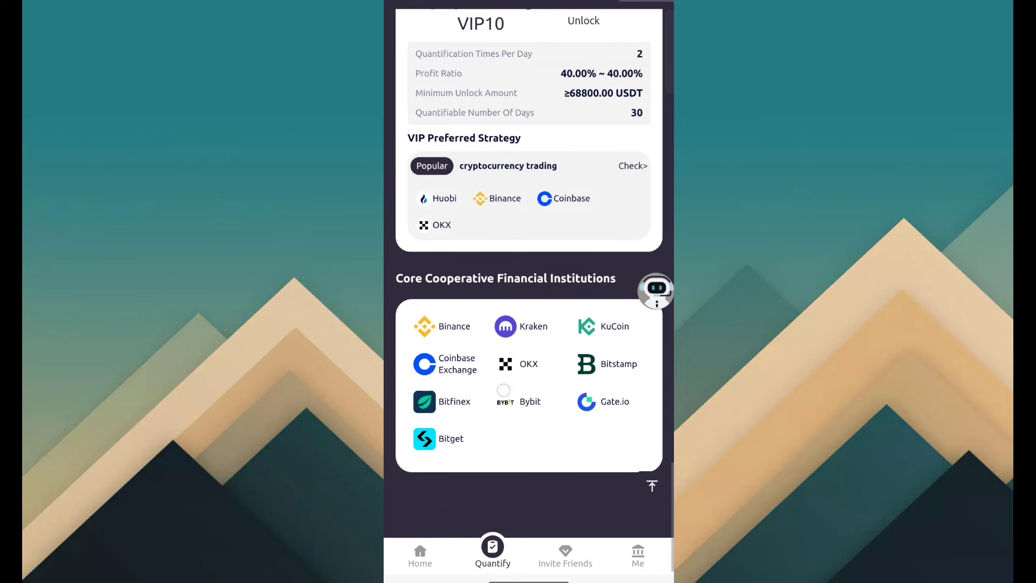
scroll(up, 3)
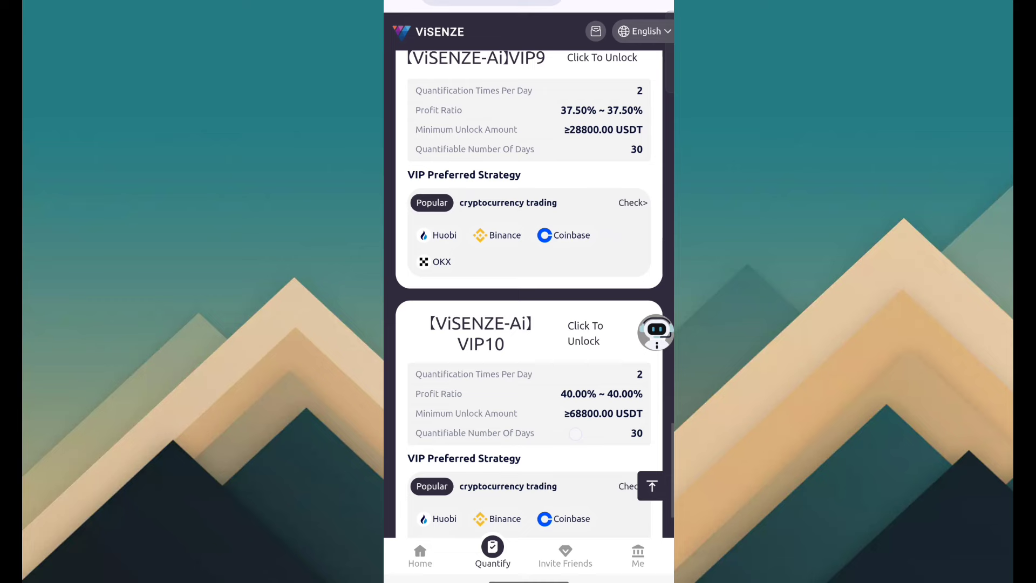
scroll(up, 3)
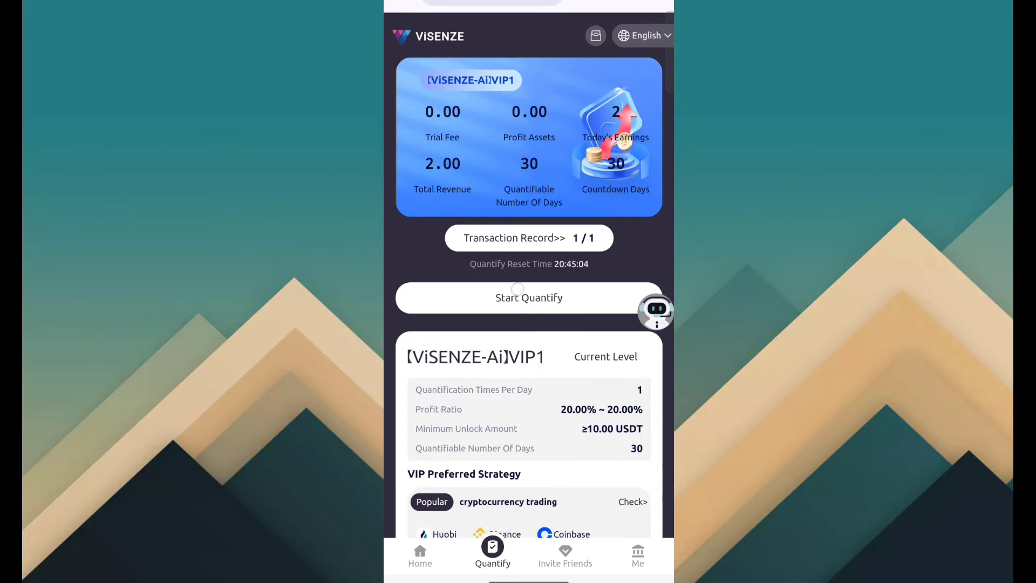
click(419, 555)
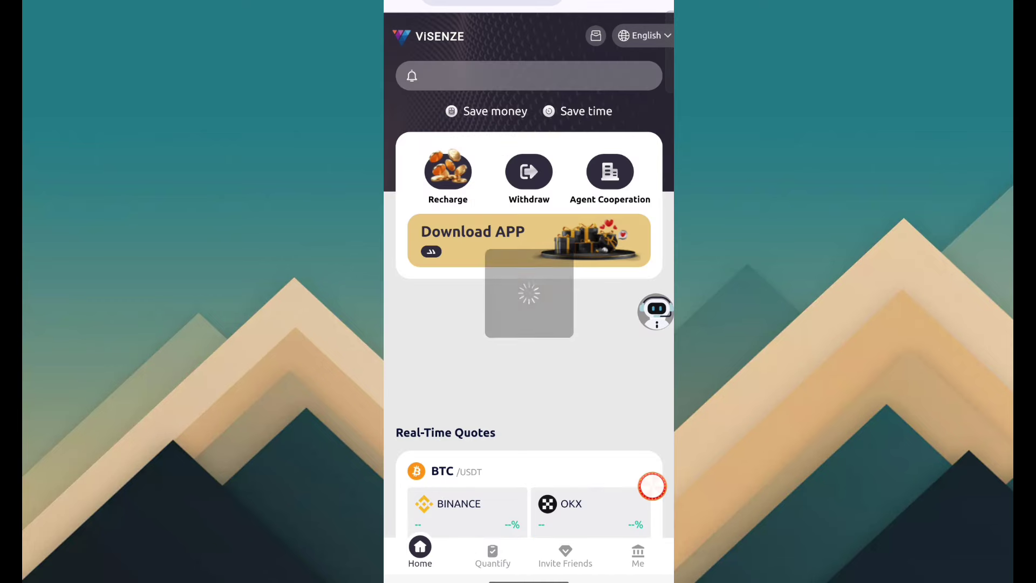
click(529, 171)
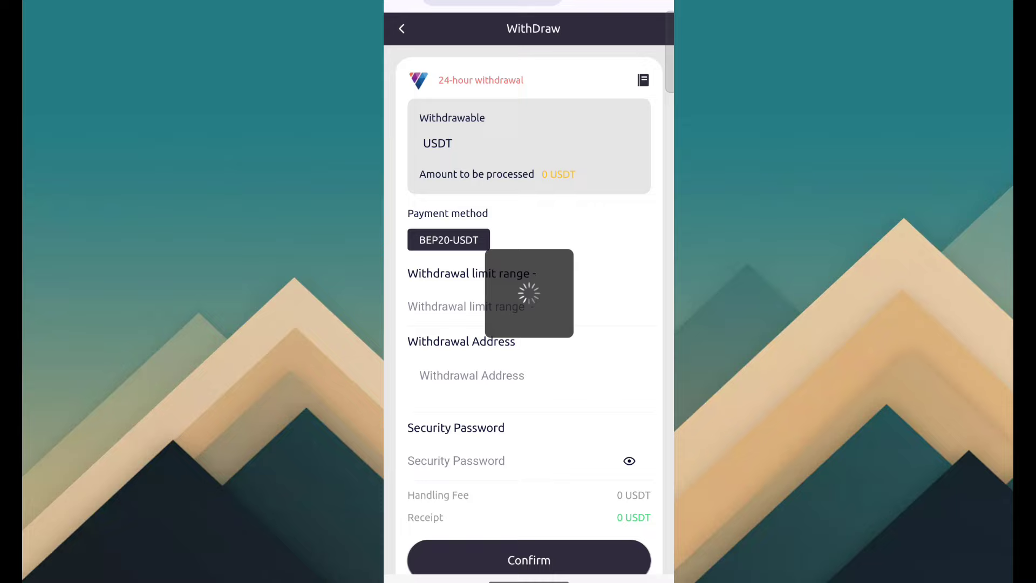
scroll(down, 3)
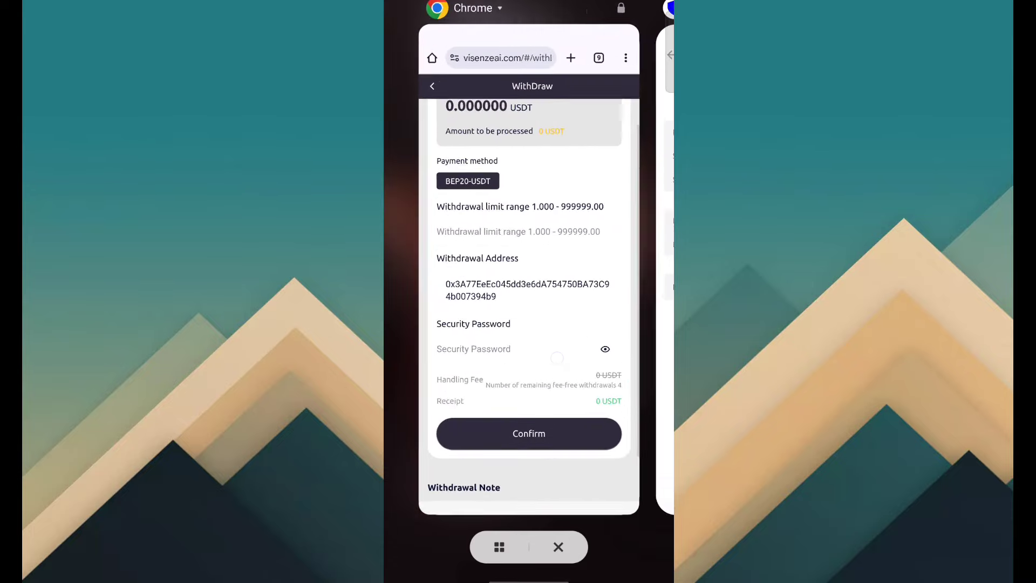
click(431, 86)
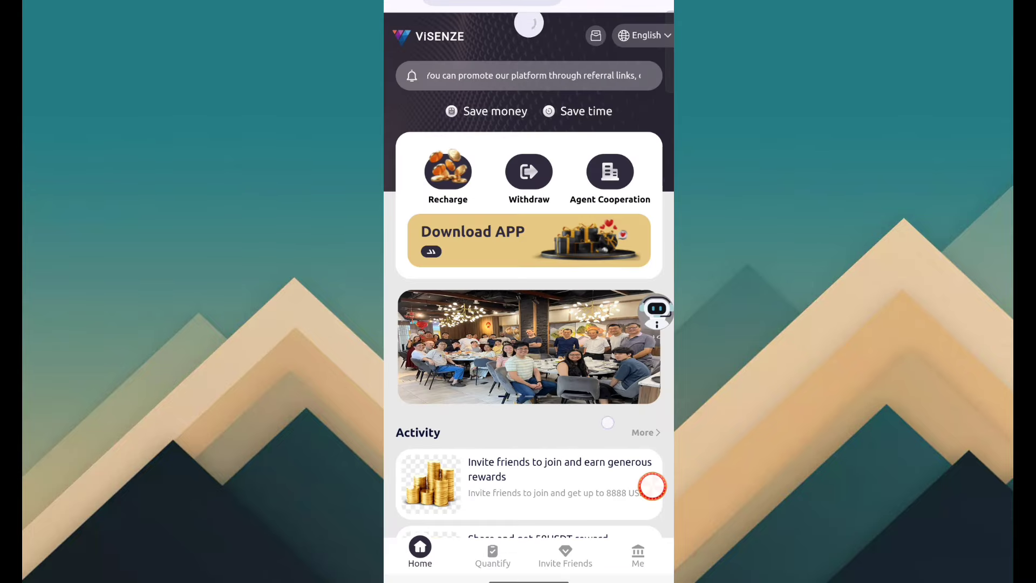